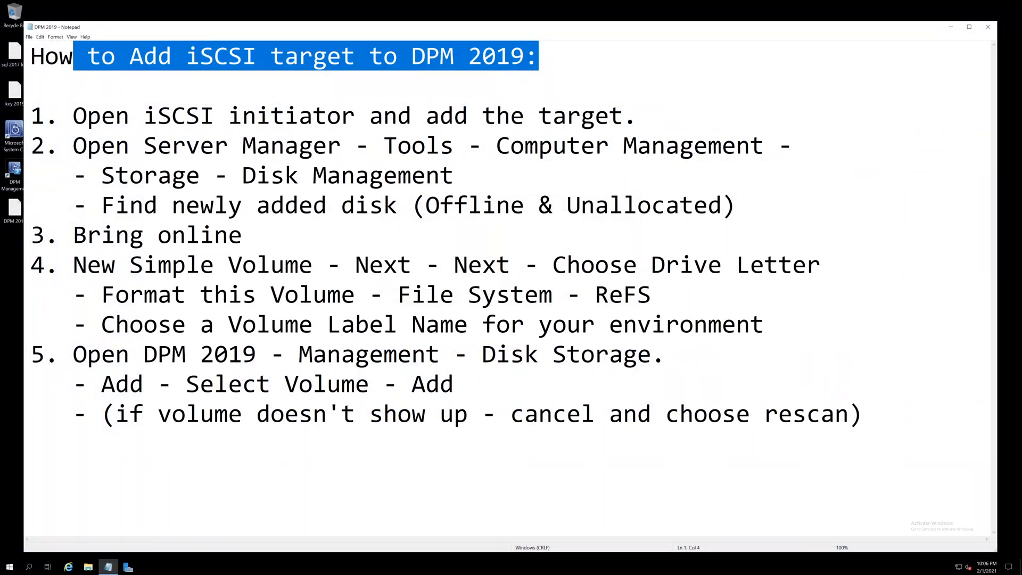
# Launch Computer Management from Server Manager's Tools menu, with the notes step highlighted.
pyautogui.click(103, 115)
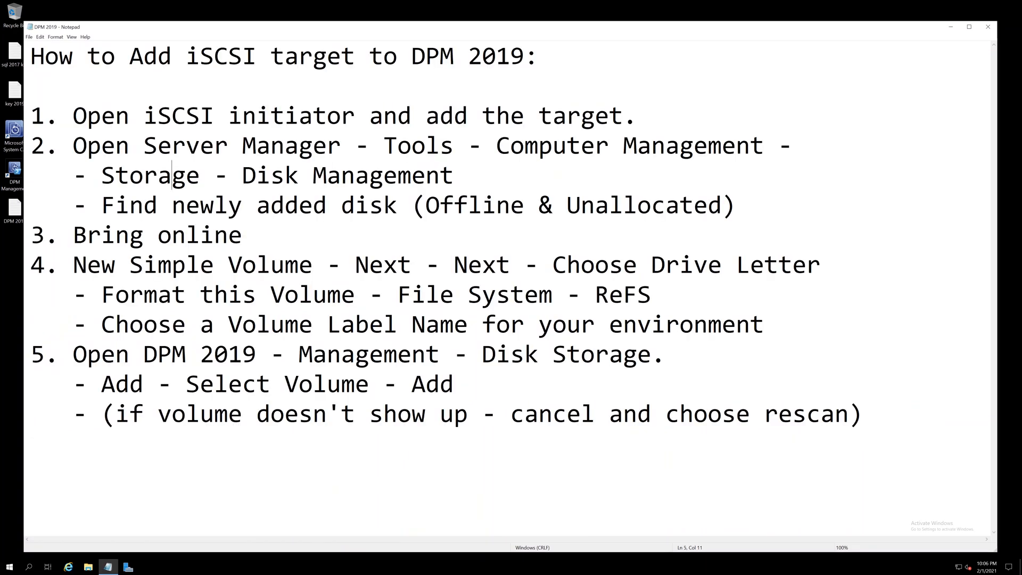
pyautogui.moveTo(73, 145); pyautogui.dragTo(396, 145)
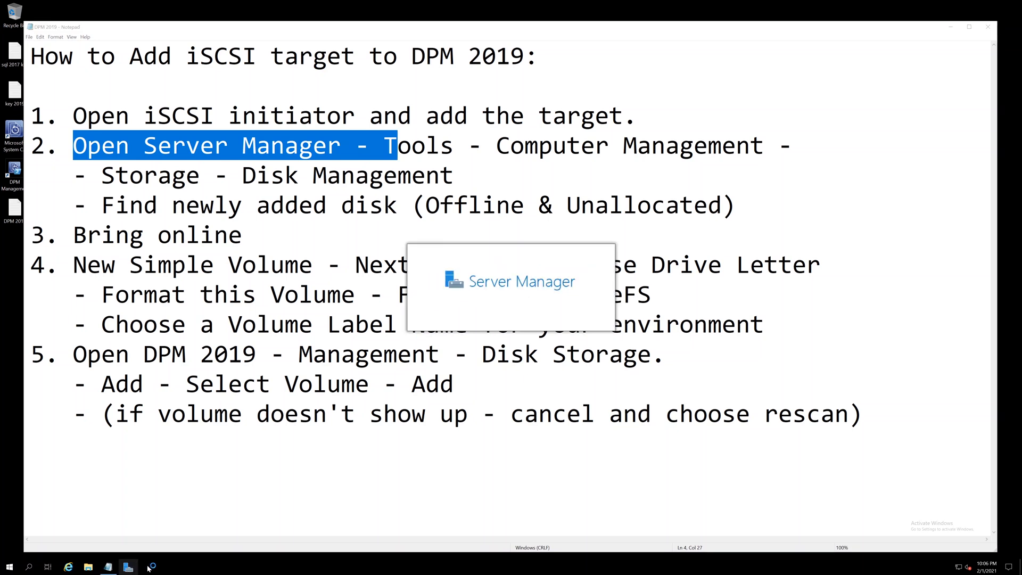
pyautogui.click(128, 566)
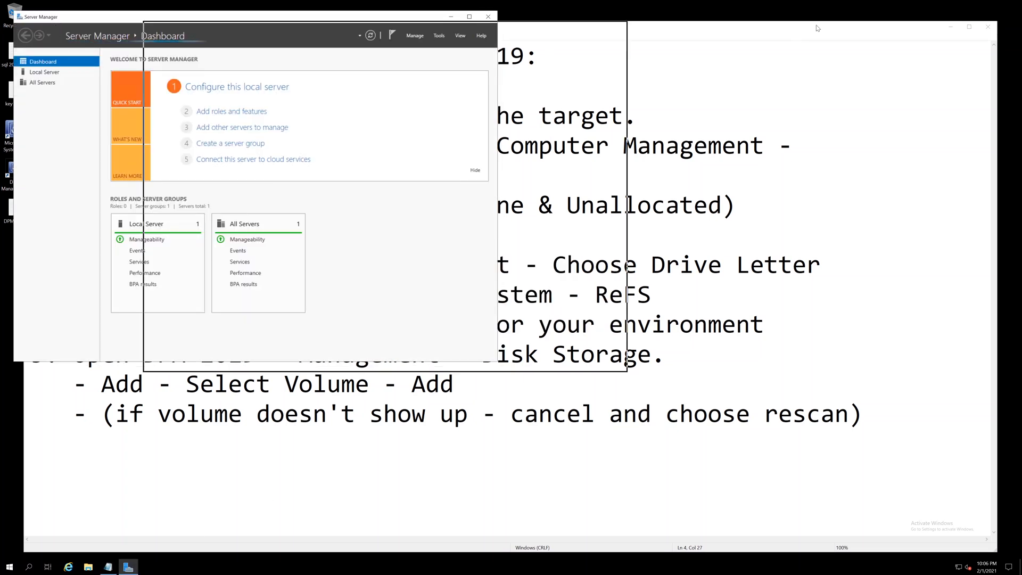
pyautogui.click(938, 42)
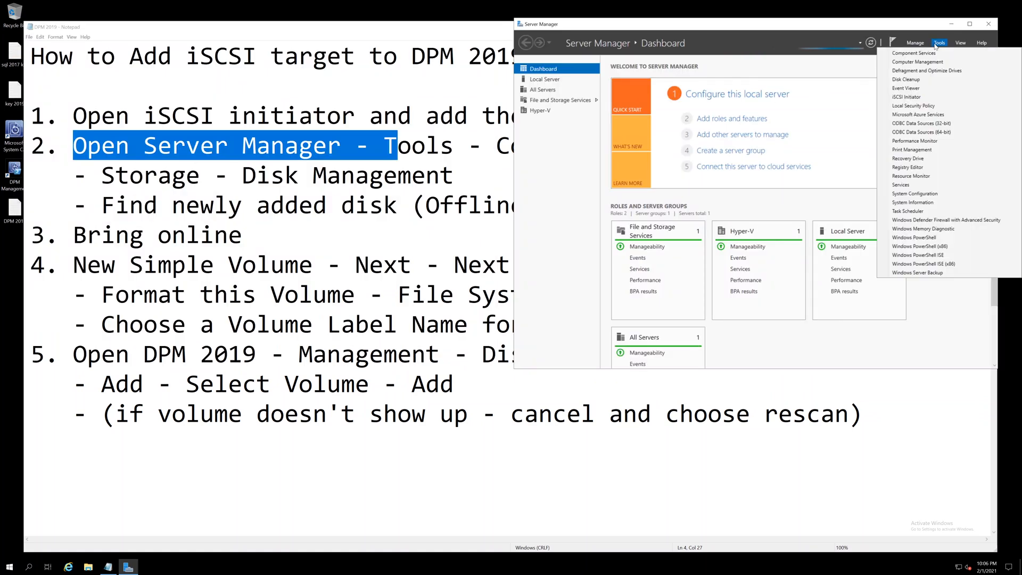
pyautogui.click(913, 54)
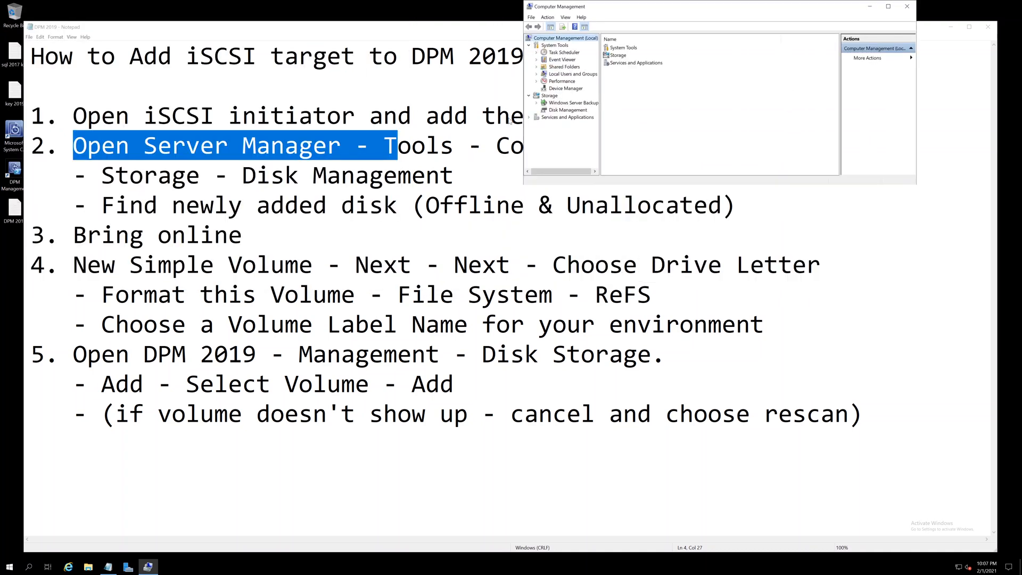
# Show Disk Management under Storage and scroll to the unallocated 4095.98 GB Disk 2.
pyautogui.click(548, 94)
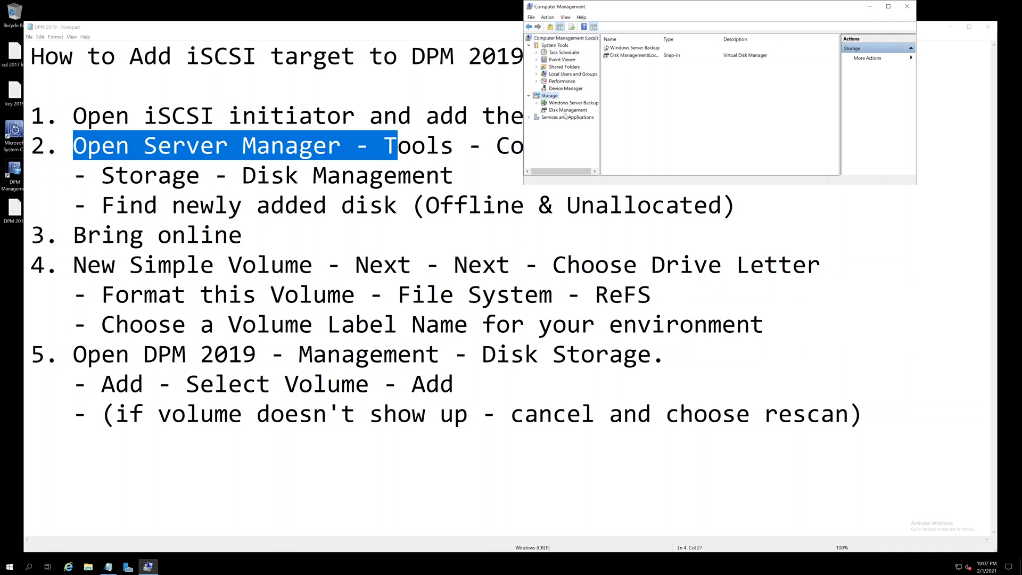
pyautogui.click(566, 110)
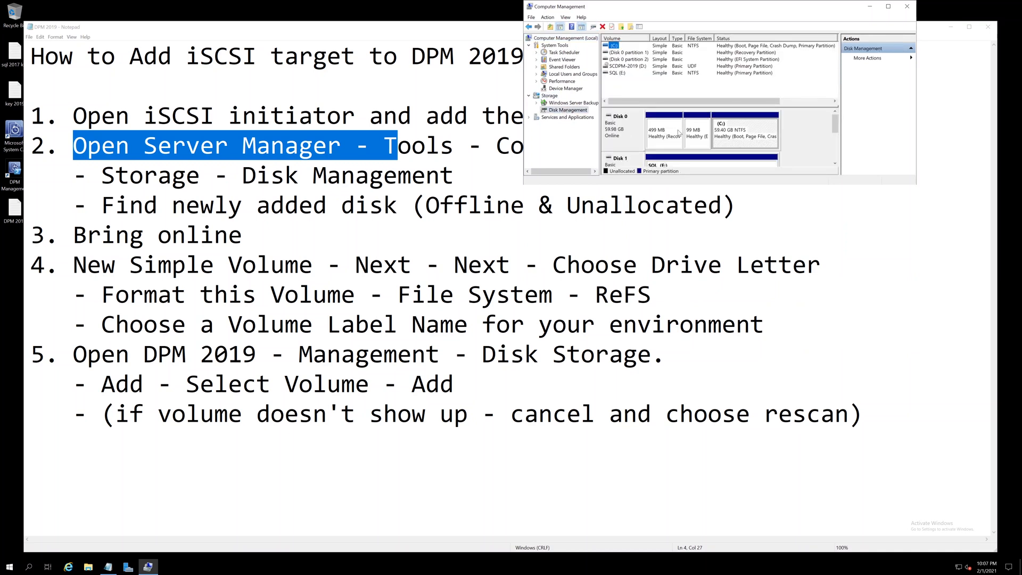
pyautogui.scroll(-3)
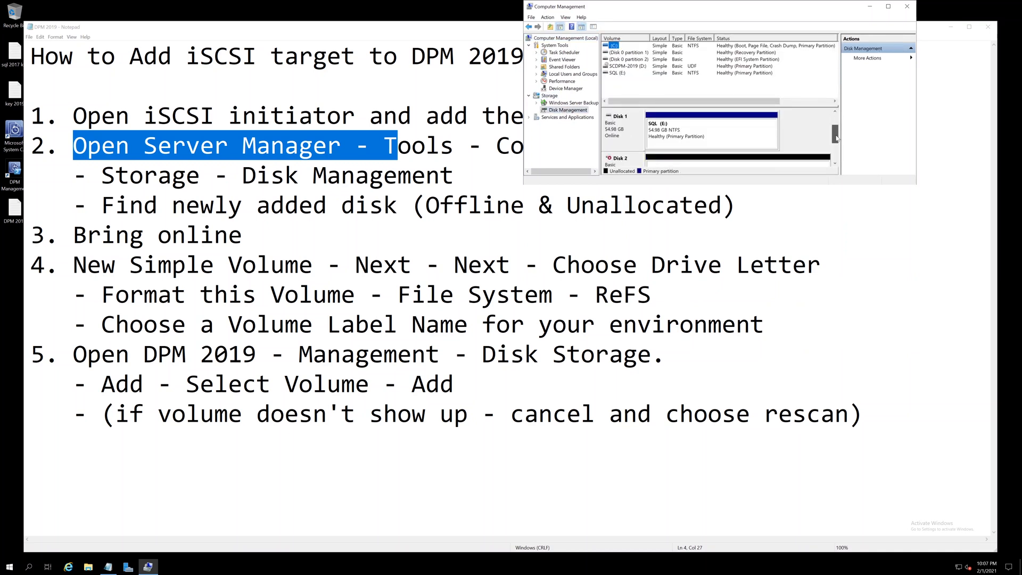
pyautogui.scroll(-3)
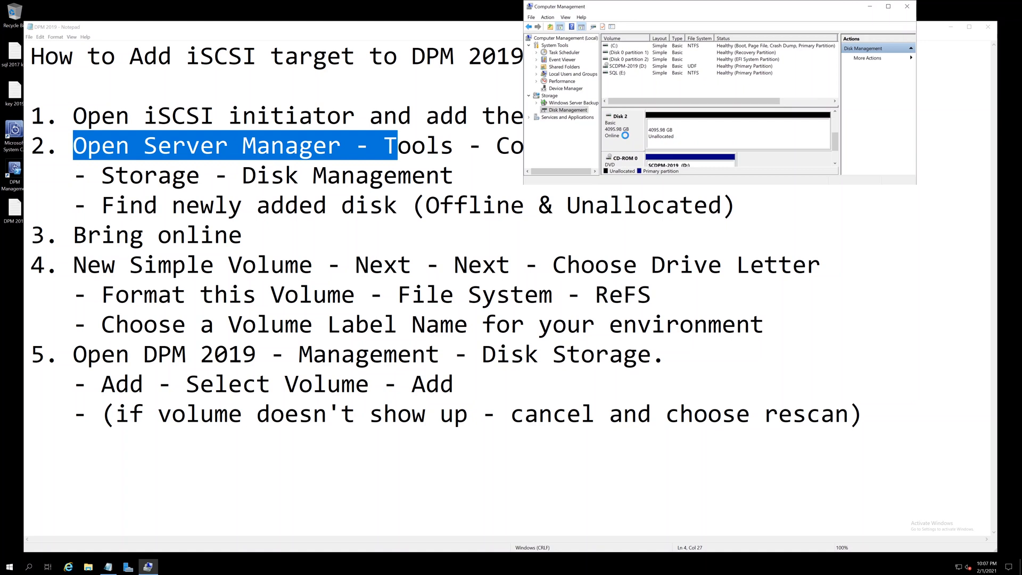
pyautogui.moveTo(695, 138)
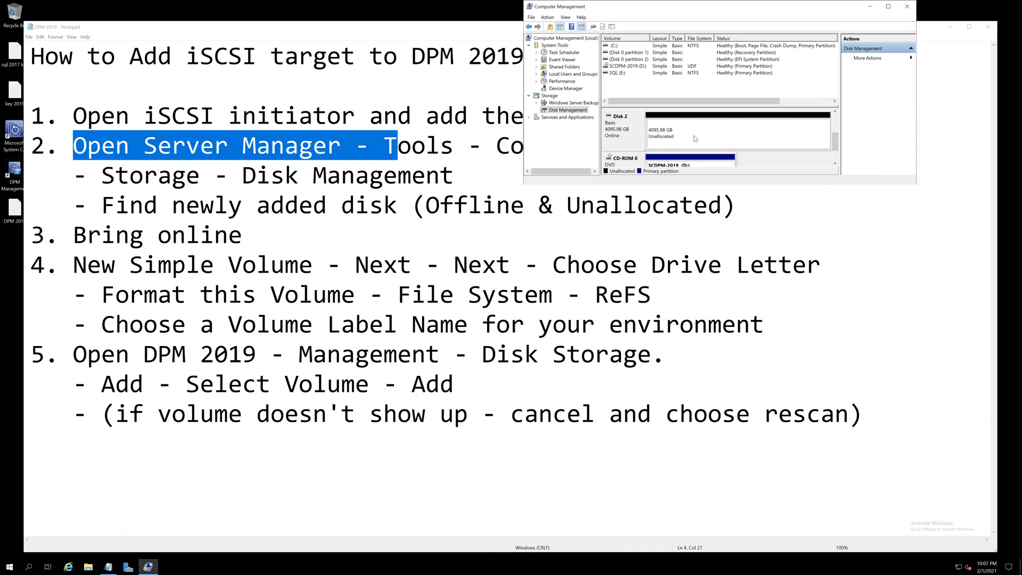
# Start a new simple volume on Disk 2, keeping the full size and suggested drive letter F:.
pyautogui.rightClick(737, 134)
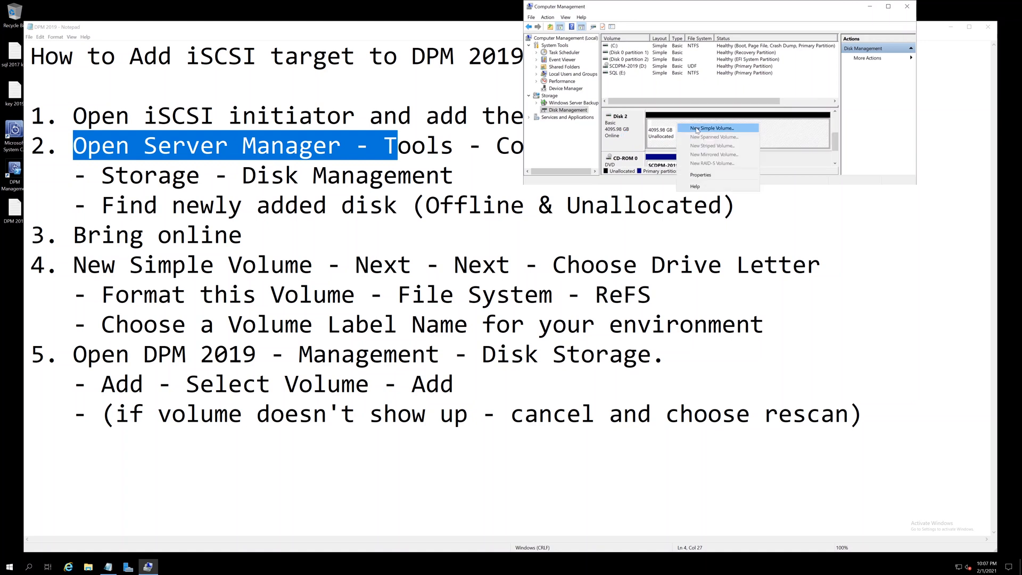
pyautogui.click(709, 128)
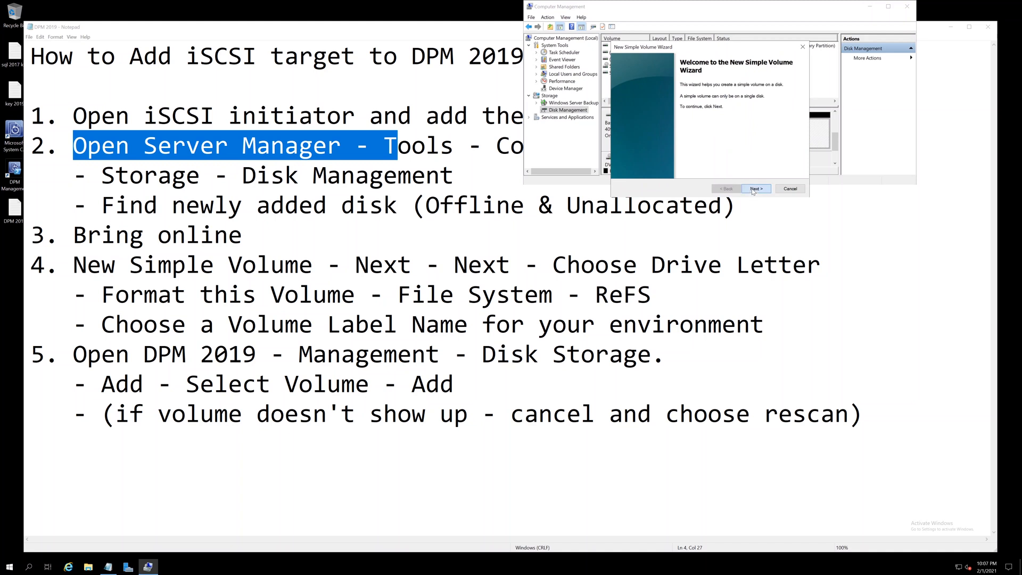
pyautogui.click(756, 189)
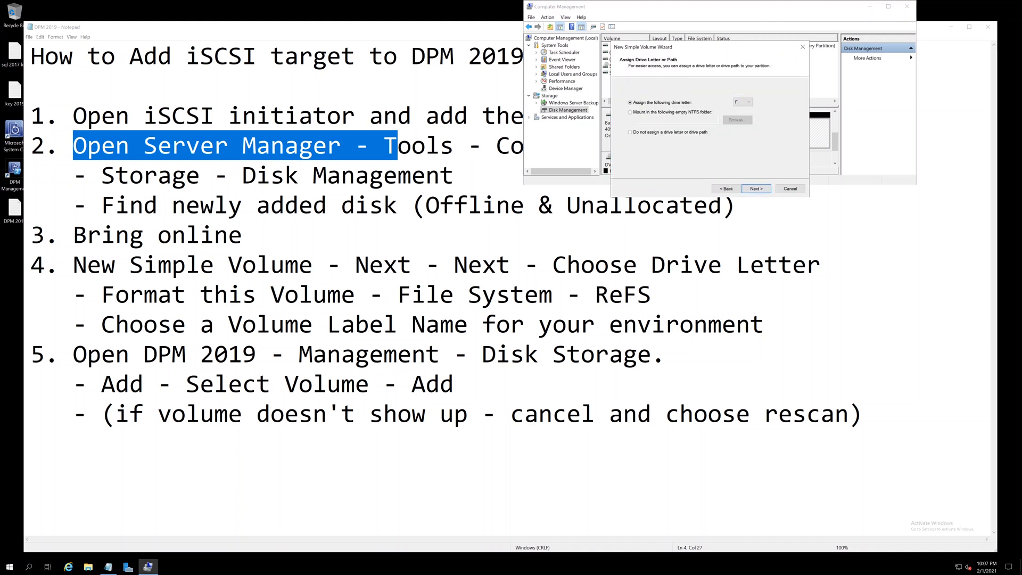
pyautogui.click(755, 188)
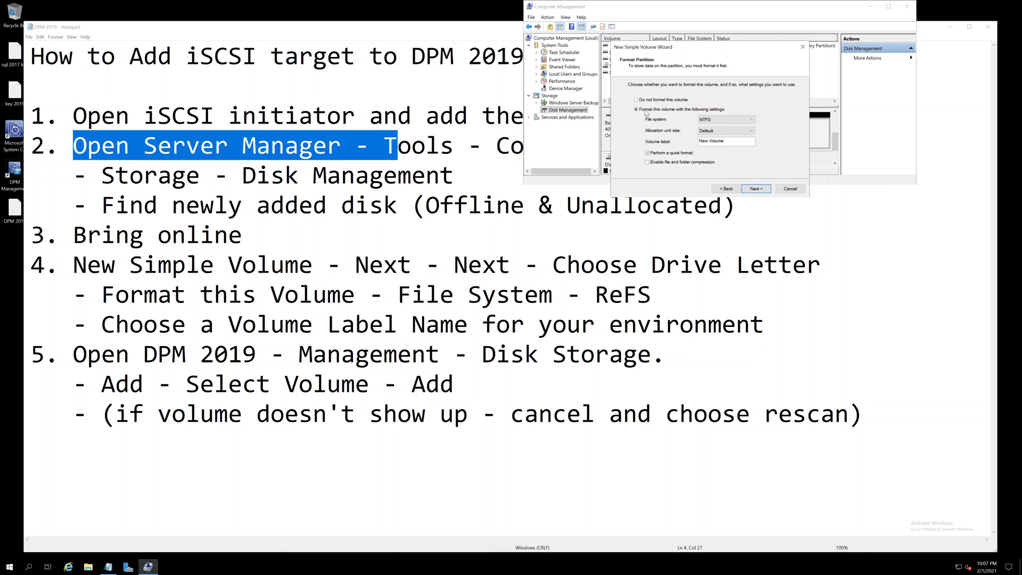
# Format the volume as ReFS with label DPM and finish creating it.
pyautogui.click(749, 121)
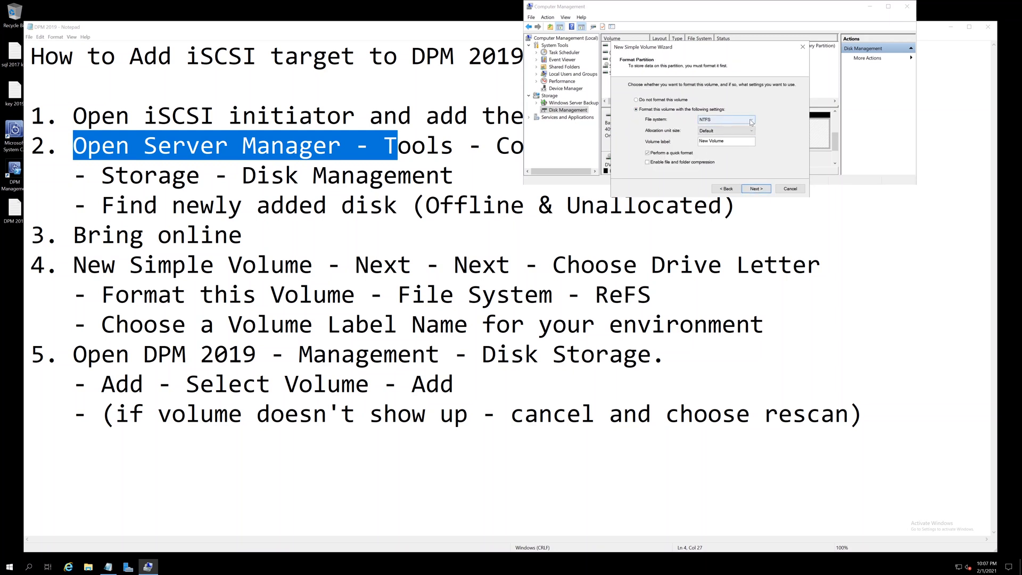
pyautogui.click(750, 120)
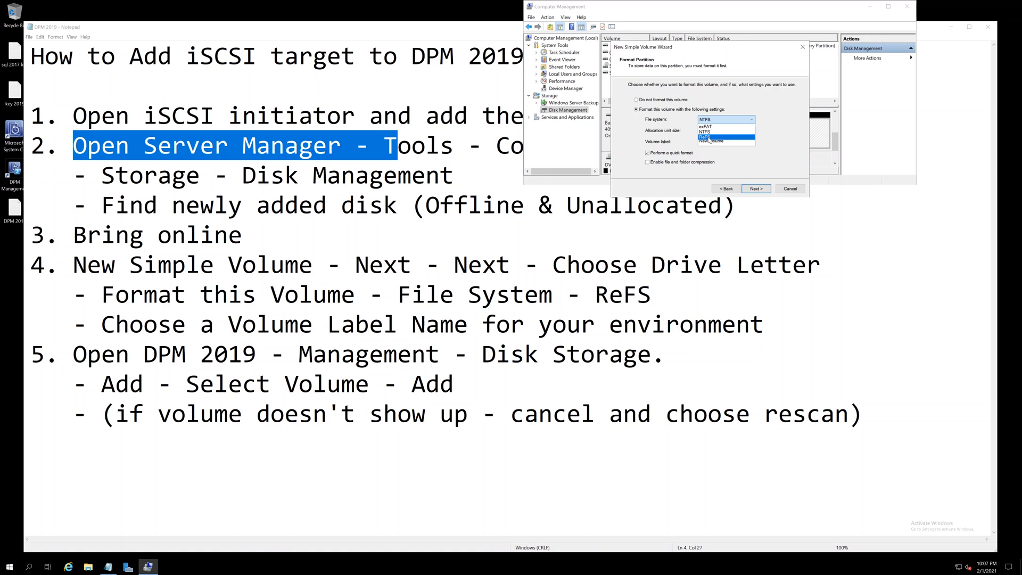
pyautogui.click(708, 139)
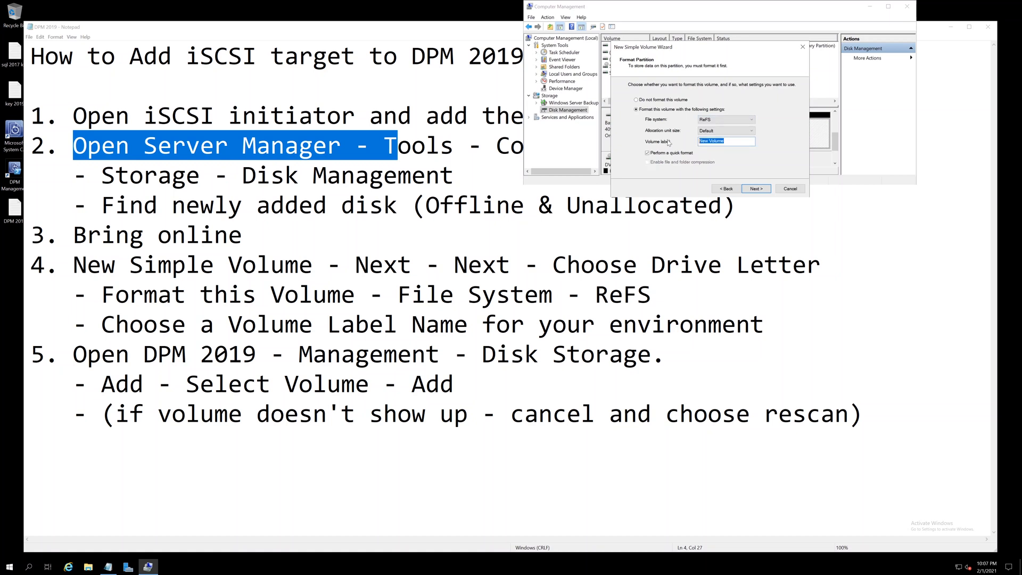
pyautogui.write('DPM')
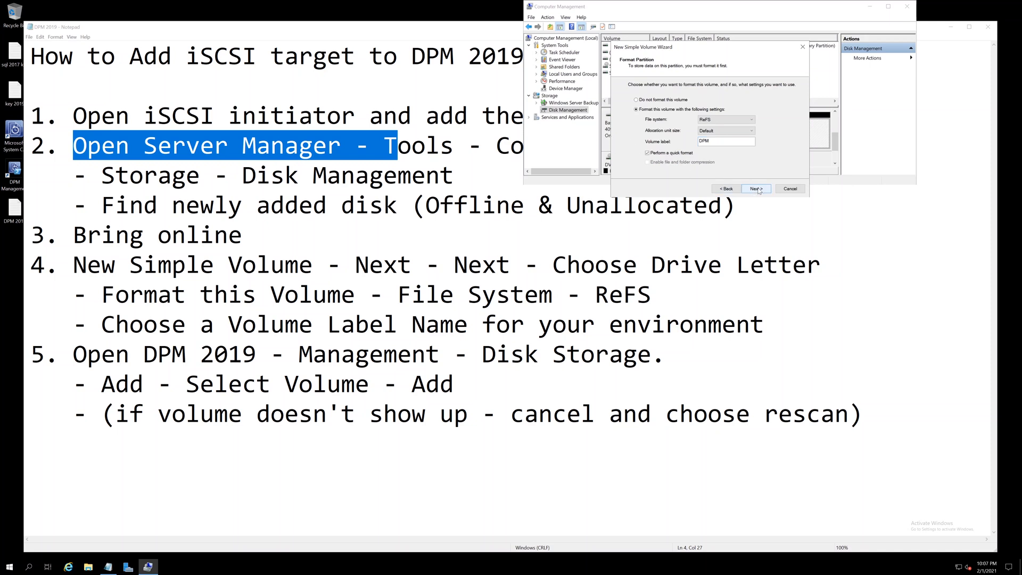
pyautogui.click(756, 188)
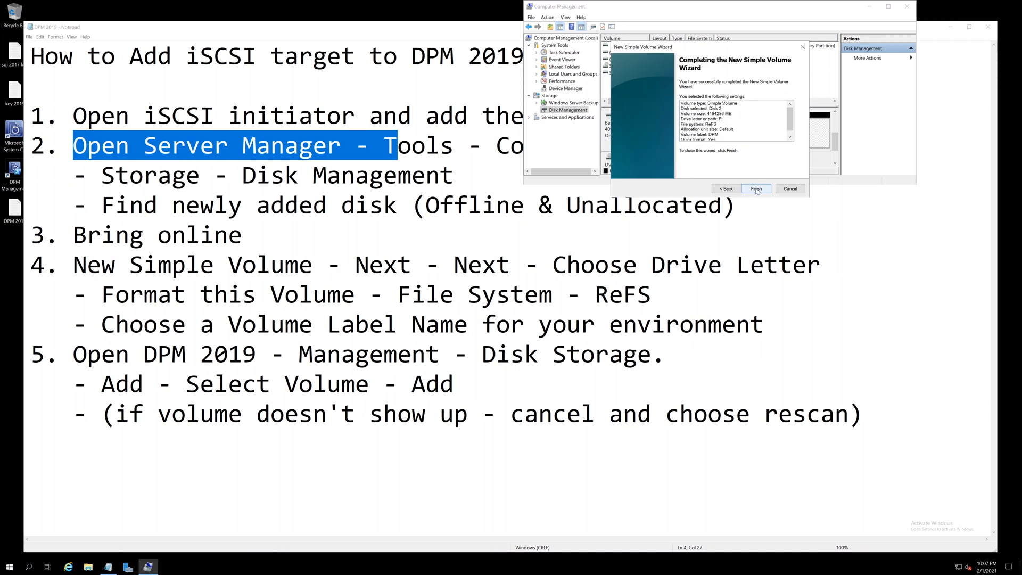
pyautogui.click(756, 188)
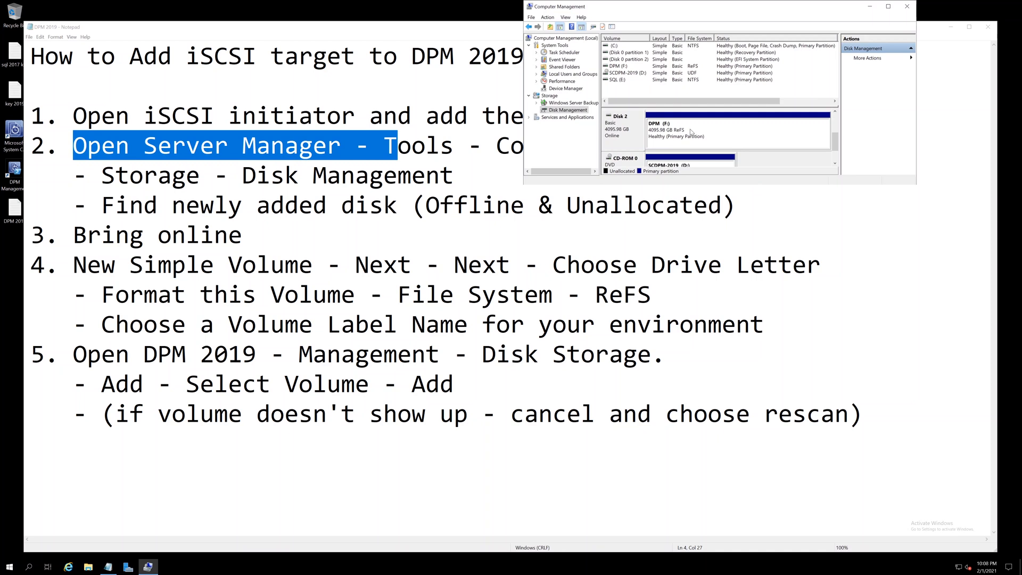
pyautogui.moveTo(690, 132)
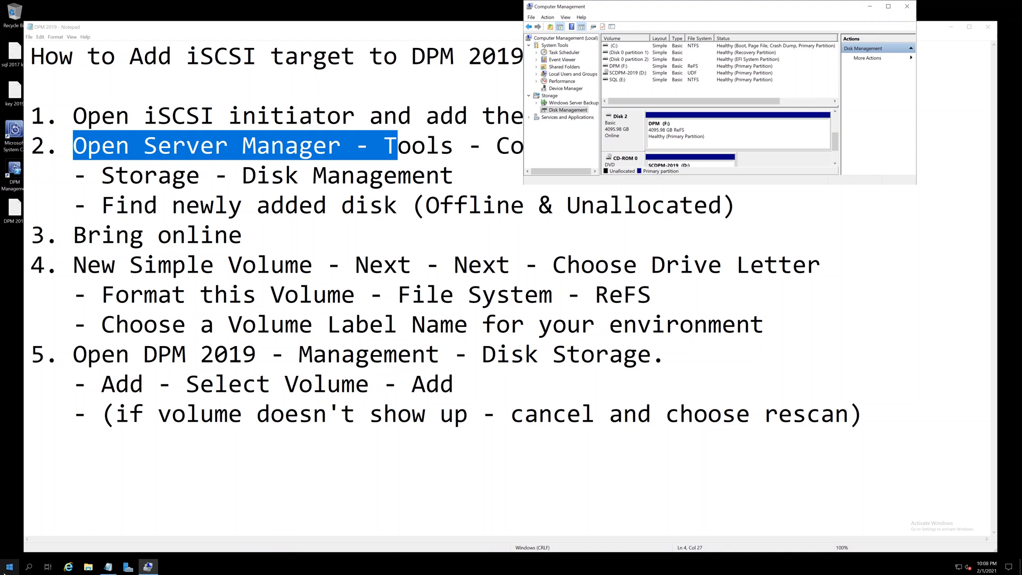
# Switch to the DPM 2019 Administrator Console from the taskbar.
pyautogui.click(10, 565)
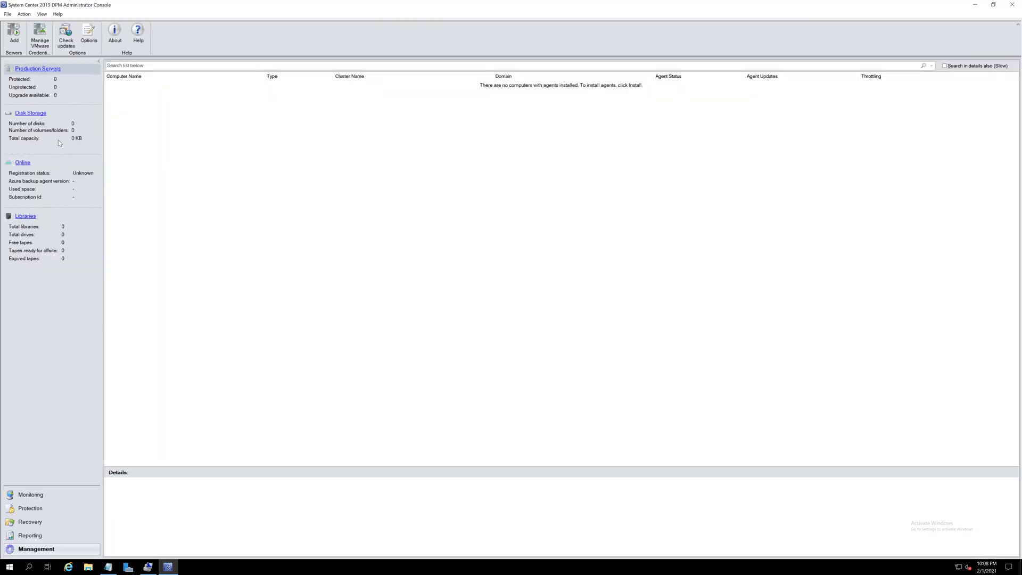
# Show Disk Storage under Management and bring up Add Disk Storage listing the 4,095.93 GB F: volume.
pyautogui.click(31, 113)
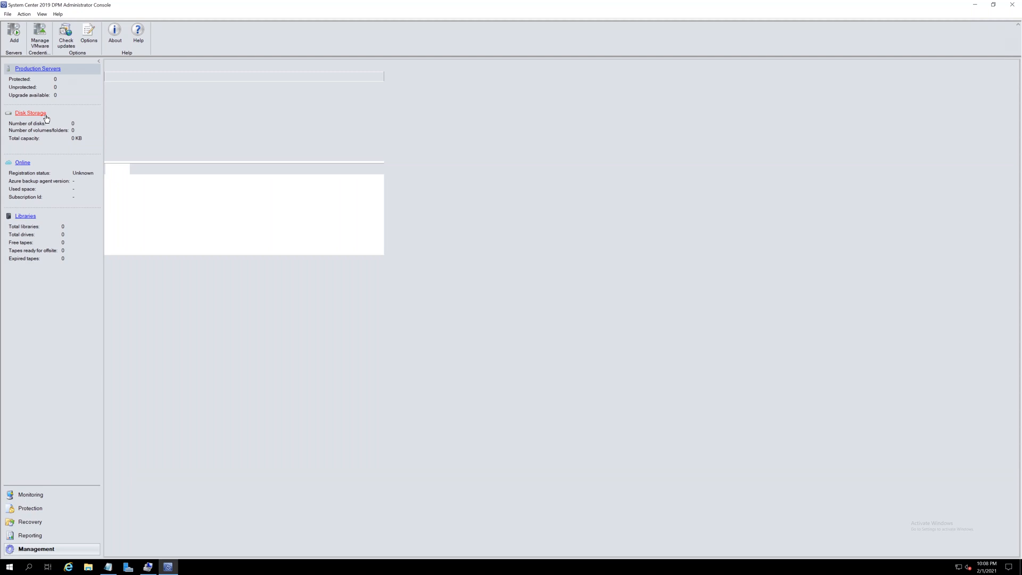
pyautogui.click(30, 113)
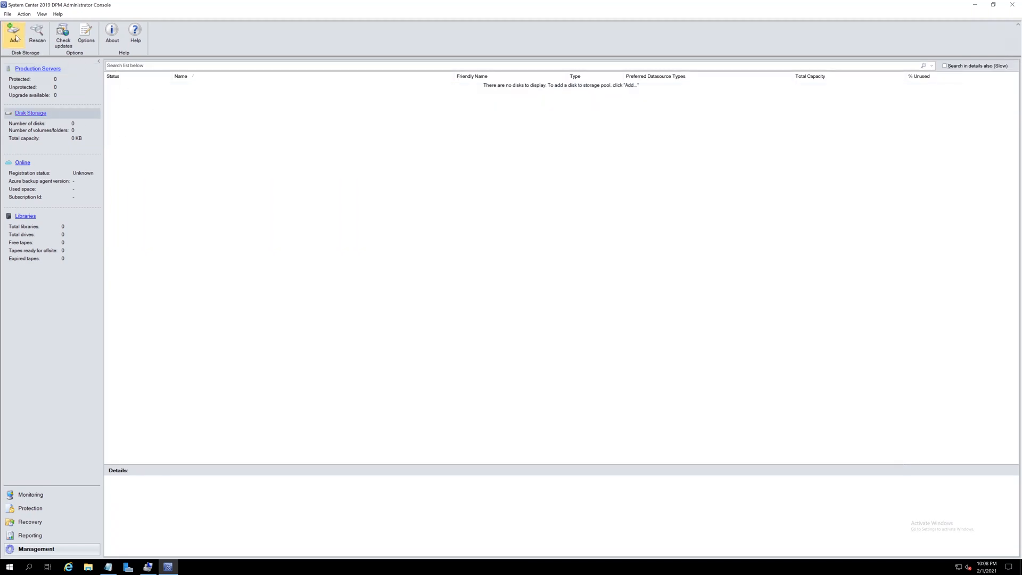
pyautogui.click(13, 33)
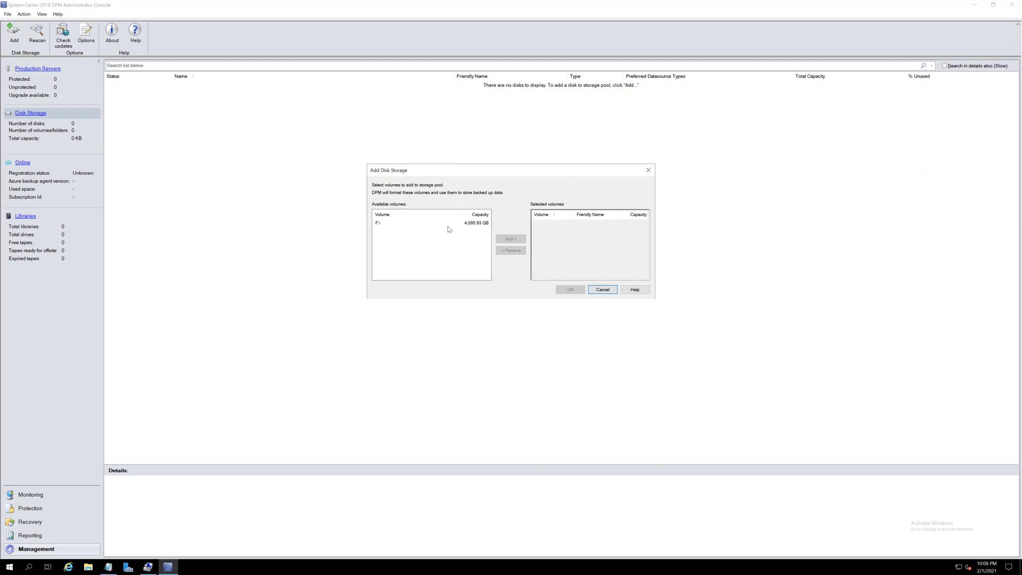
pyautogui.moveTo(82, 77)
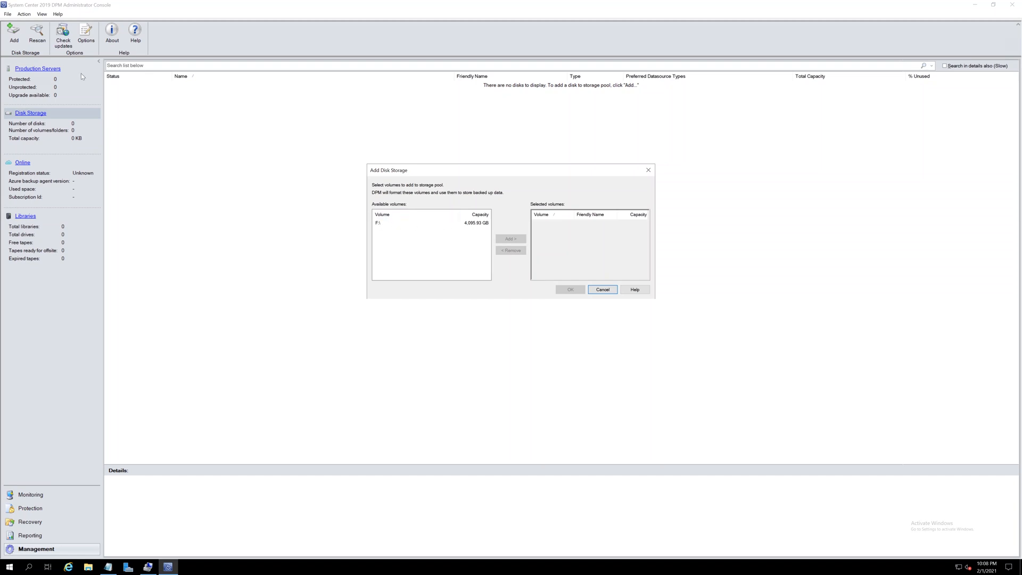
# Select volume F:, allow DPM to format it, and add it to the storage pool (4,095.93 GB).
pyautogui.click(601, 290)
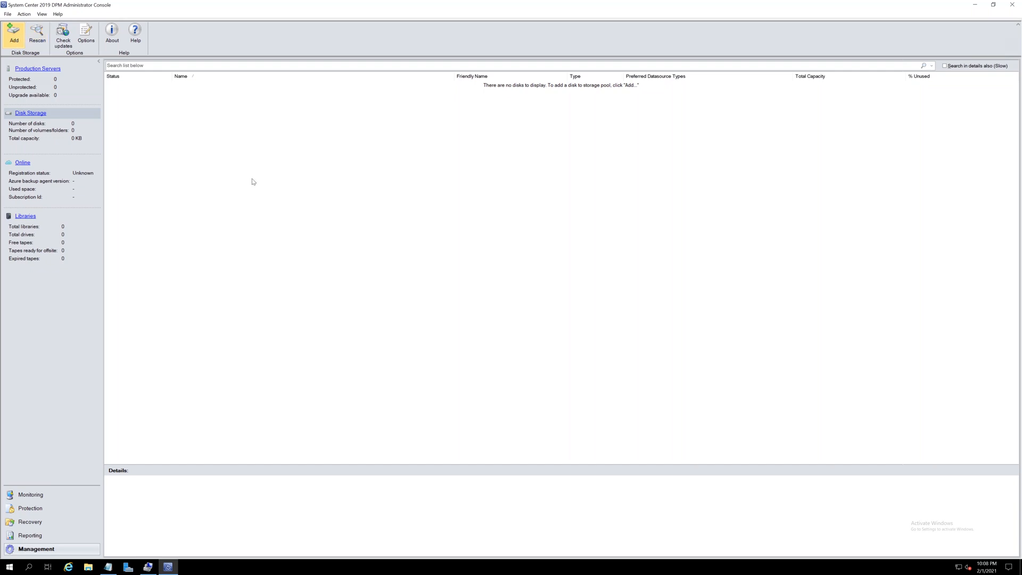
pyautogui.click(14, 33)
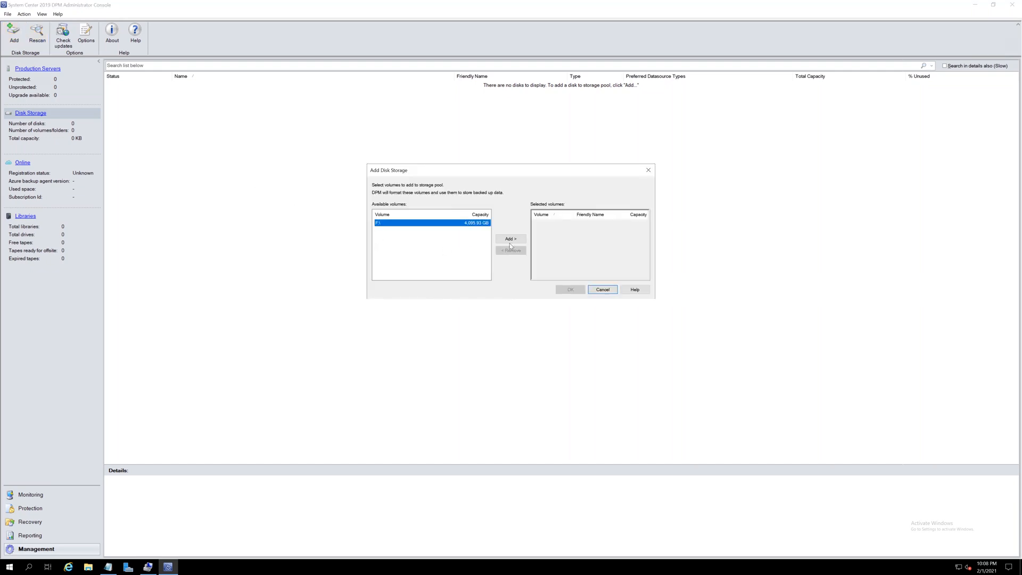
pyautogui.click(511, 239)
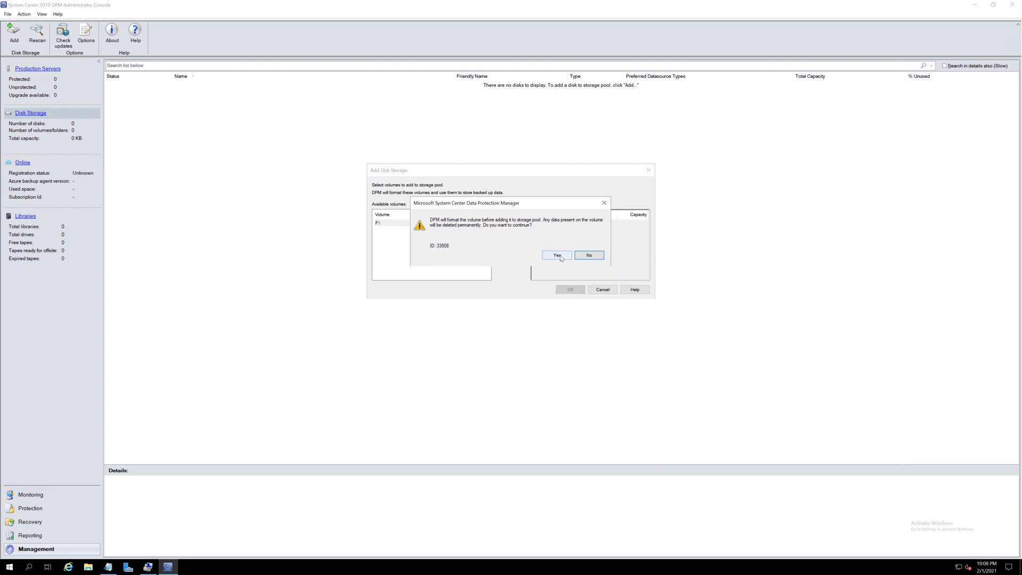
pyautogui.click(555, 255)
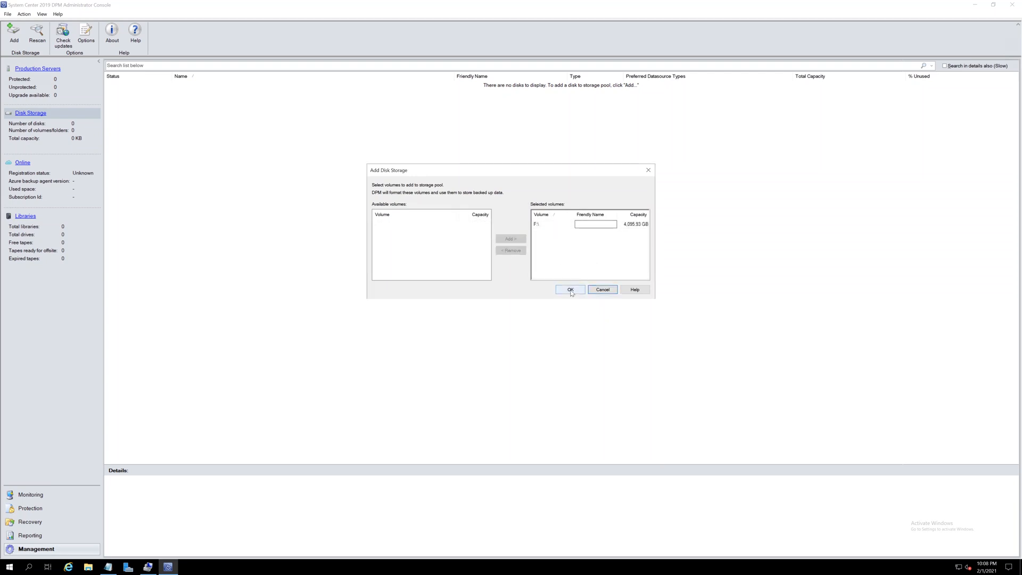
pyautogui.click(568, 290)
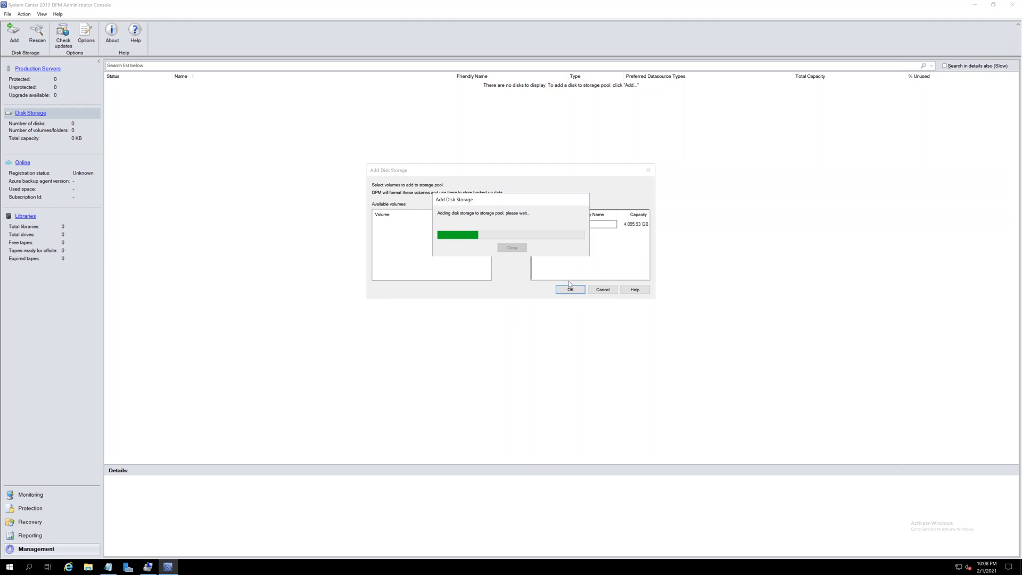
pyautogui.click(570, 290)
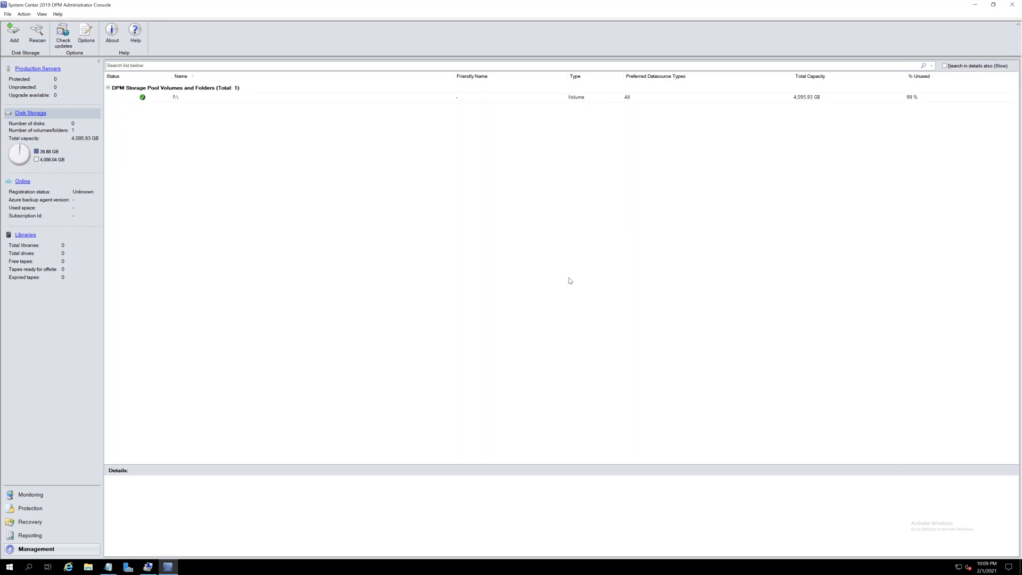
pyautogui.moveTo(569, 279)
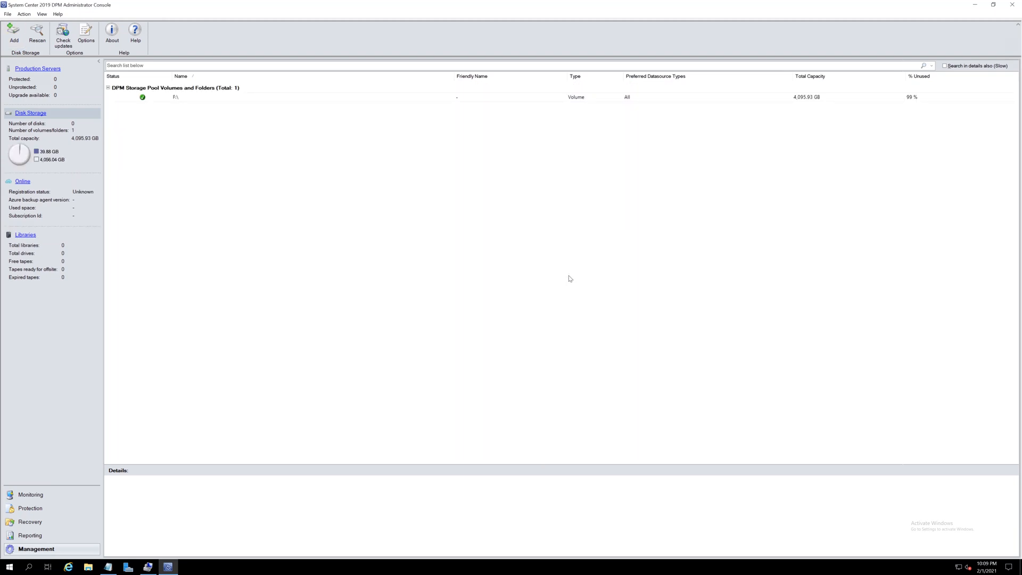